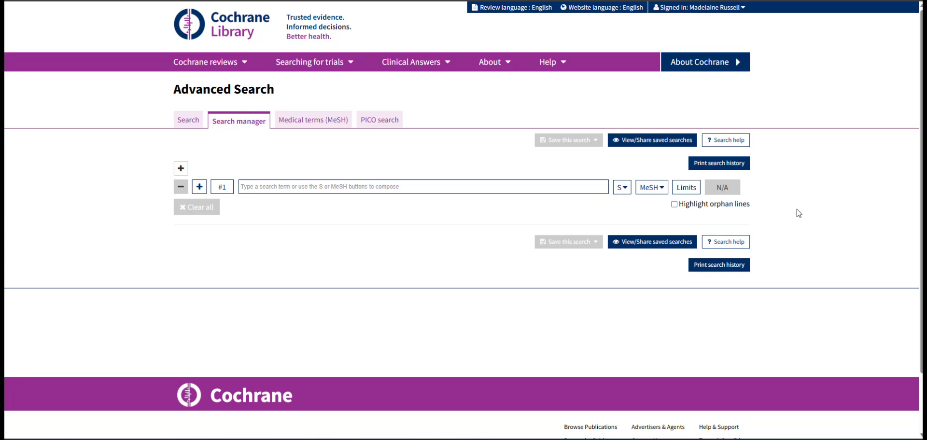
pyautogui.moveTo(803, 212)
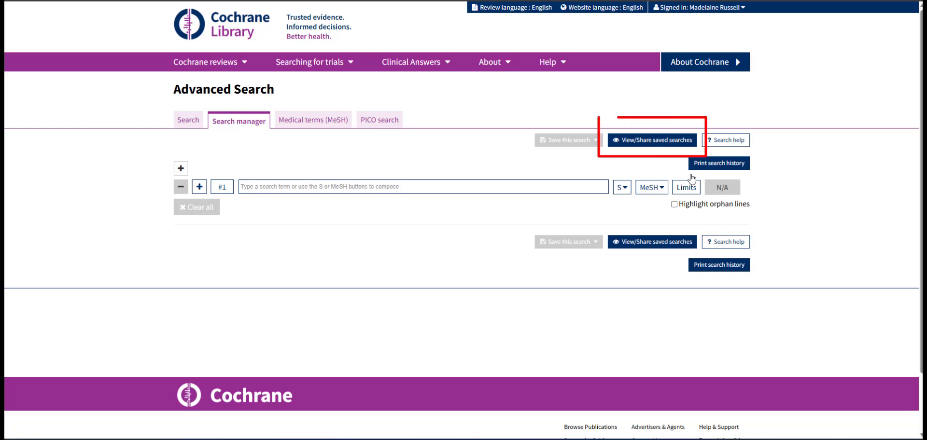
# - Show the saved searches list, which holds two pet therapy and nursing homes searches
pyautogui.click(651, 140)
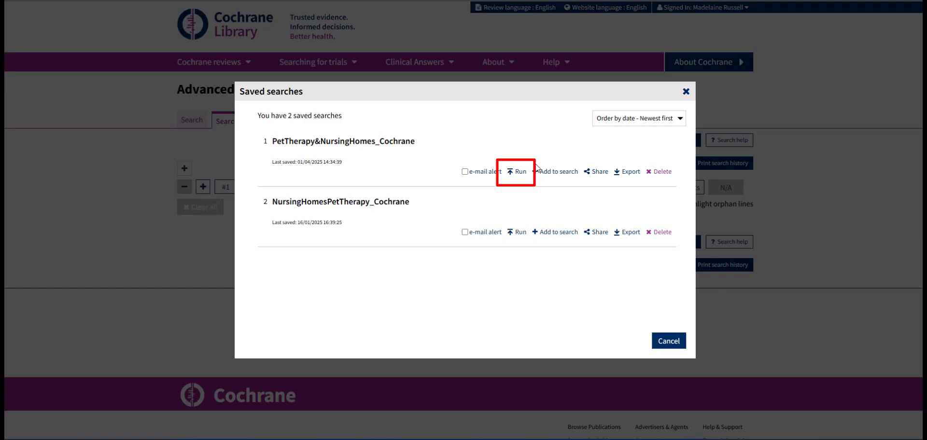
# - Run PetTherapy&NursingHomes_Cochrane and view the 42 results of its final line #8
pyautogui.click(518, 172)
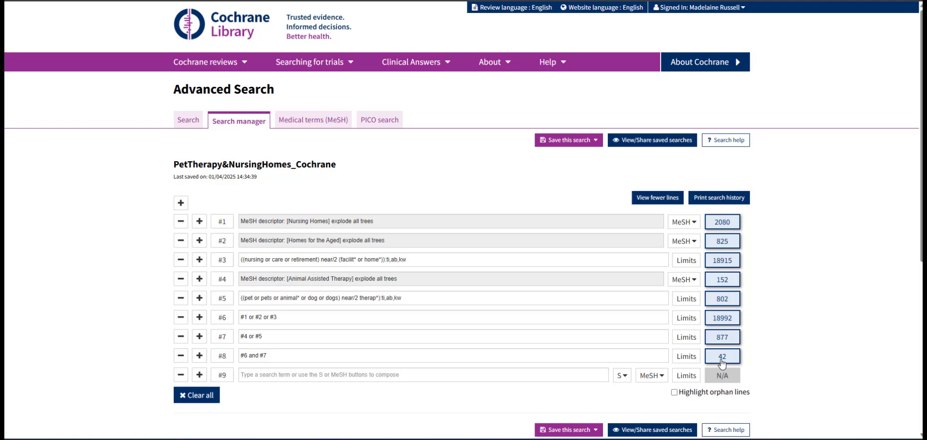
pyautogui.click(722, 355)
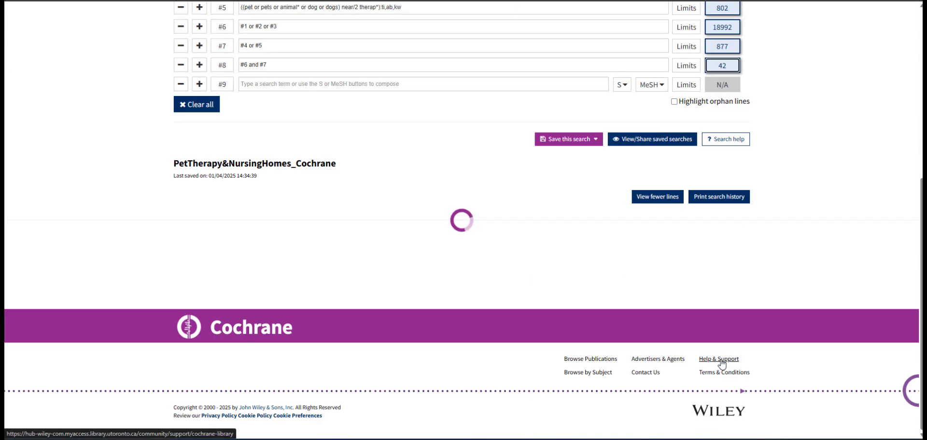
# - Display the Trials list showing the 41 matching trial records
pyautogui.click(722, 66)
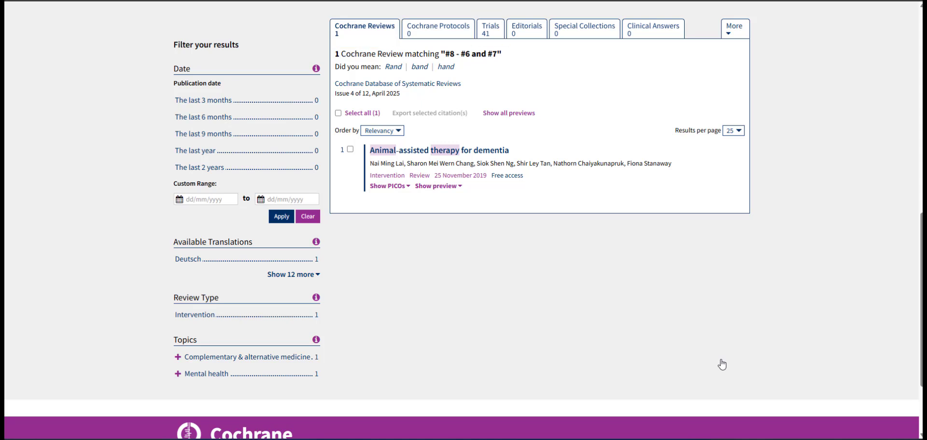
pyautogui.moveTo(567, 178)
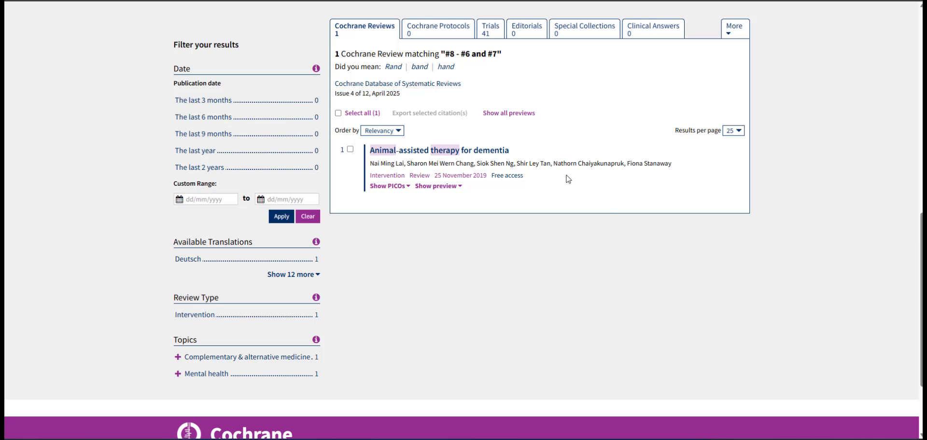
pyautogui.click(490, 26)
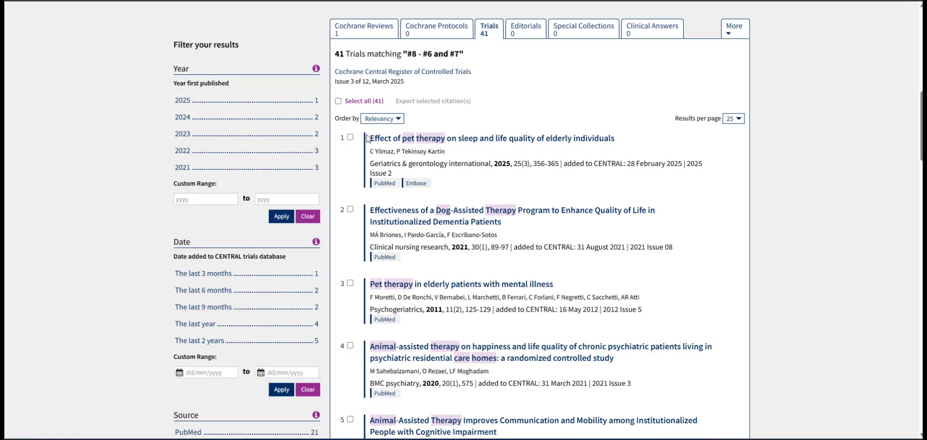
# - Select all 41 trials and bring up the citation export dialog
pyautogui.click(339, 100)
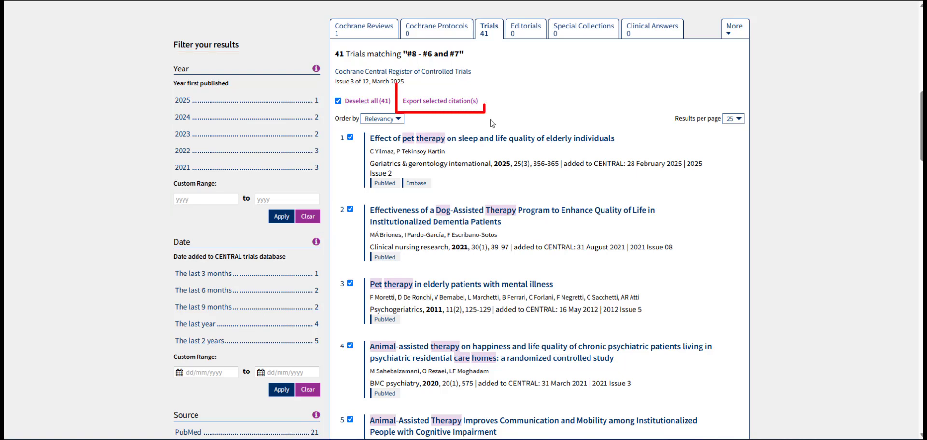
pyautogui.click(439, 100)
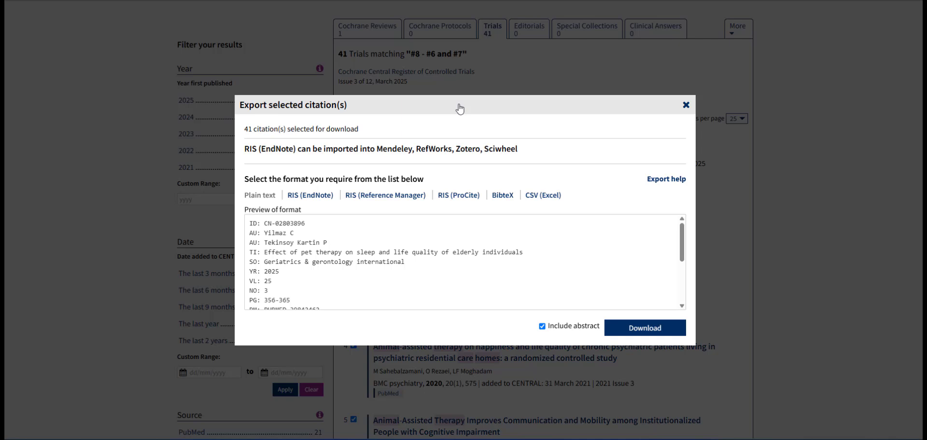
# - Download the 41 citations in RIS (Reference Manager) format with abstracts included
pyautogui.click(385, 195)
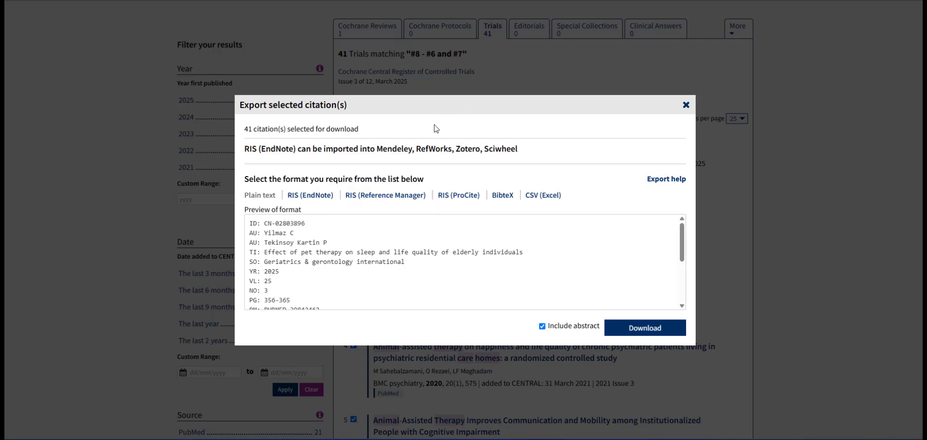
pyautogui.click(385, 195)
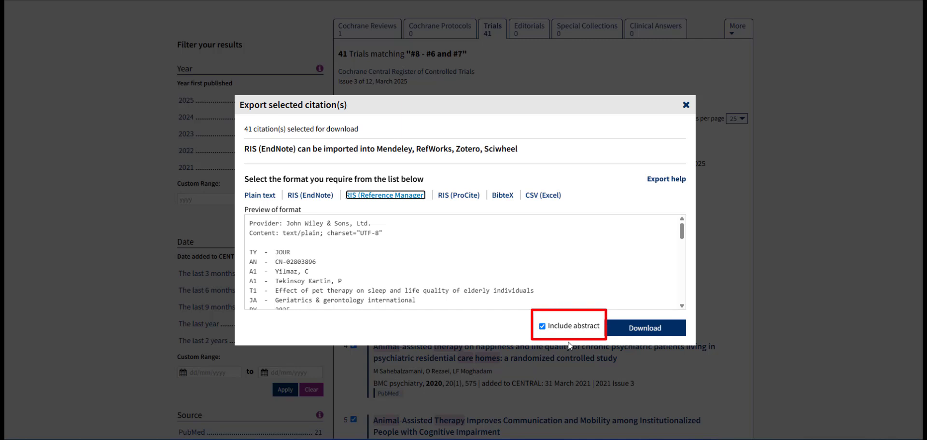
pyautogui.moveTo(570, 346)
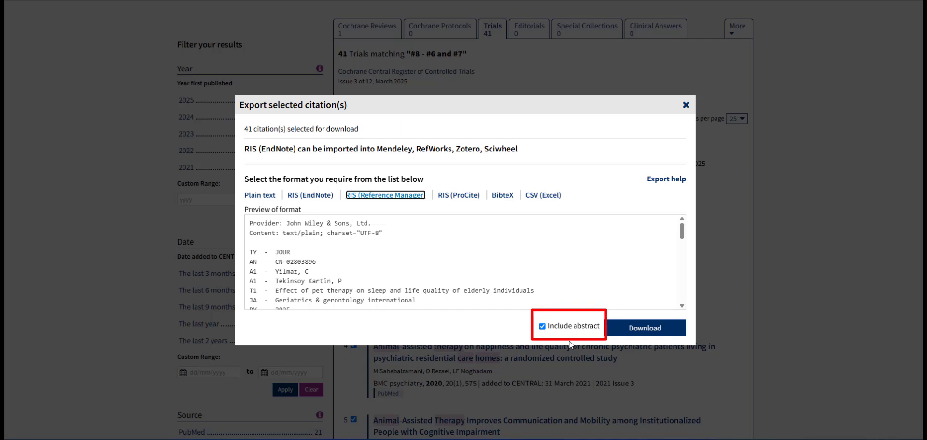
pyautogui.click(645, 328)
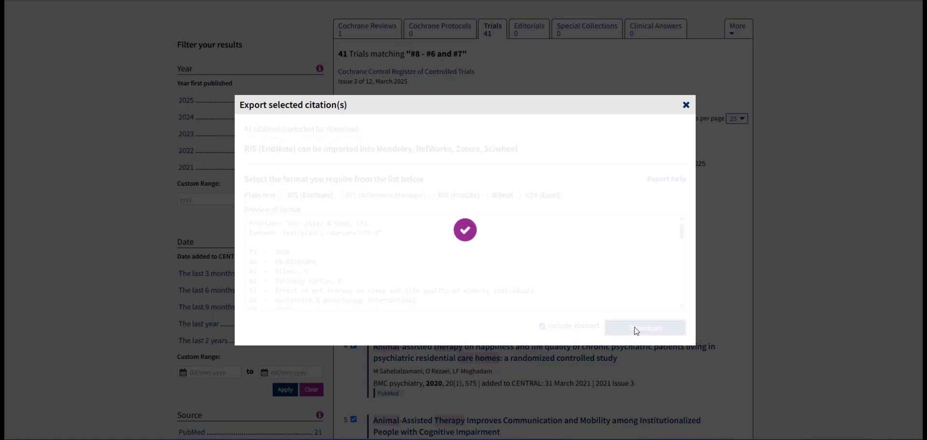
# - Save the export as PetTherapyNursingHomes_Cochrane.ris, replacing the suggested file name
pyautogui.click(644, 327)
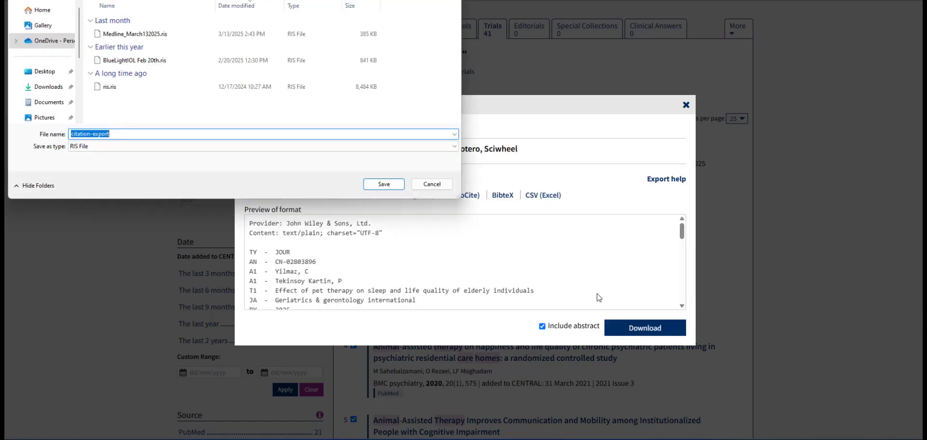
pyautogui.write('P')
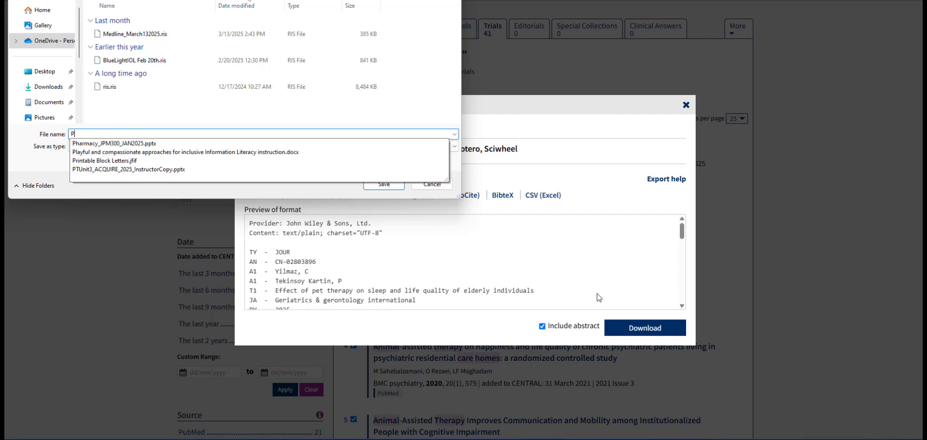
pyautogui.write('etTherapy')
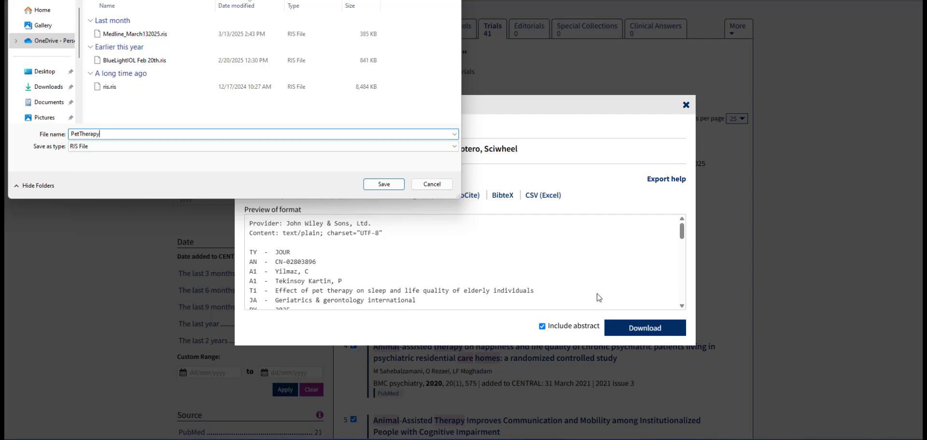
pyautogui.write('NursingHomes')
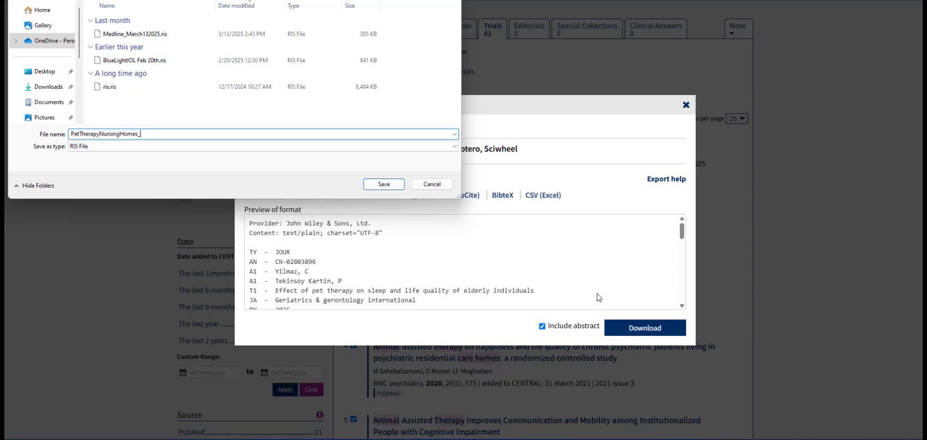
pyautogui.write('_Cochrane')
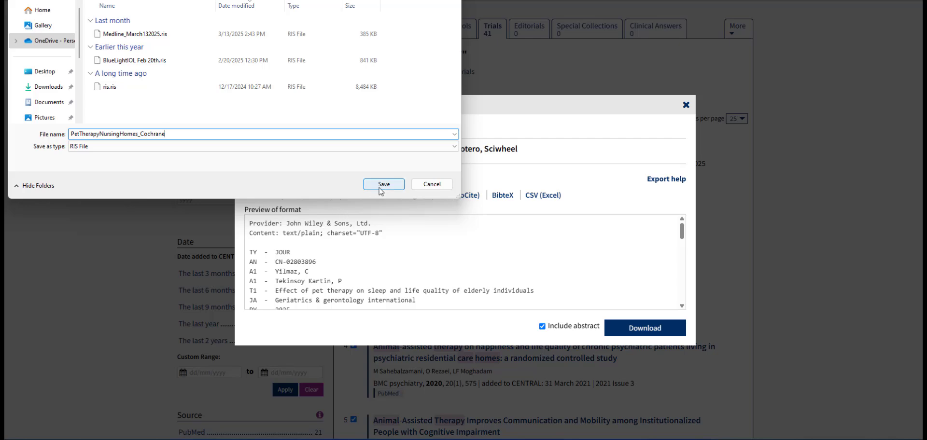
pyautogui.click(384, 184)
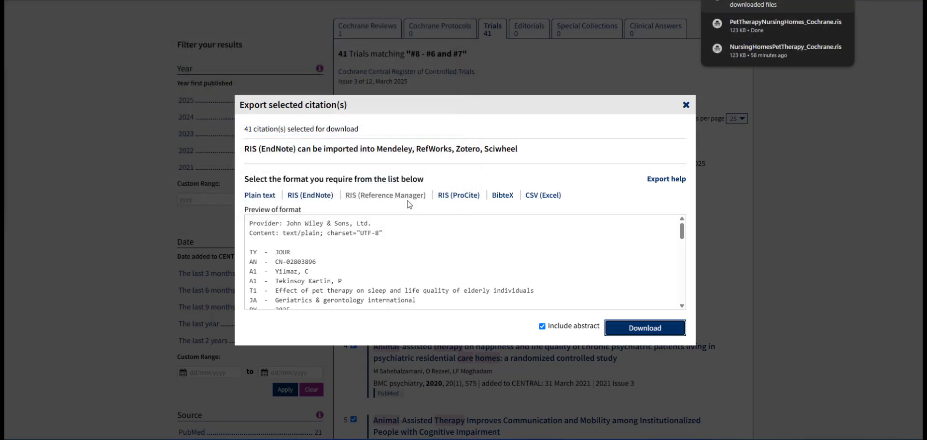